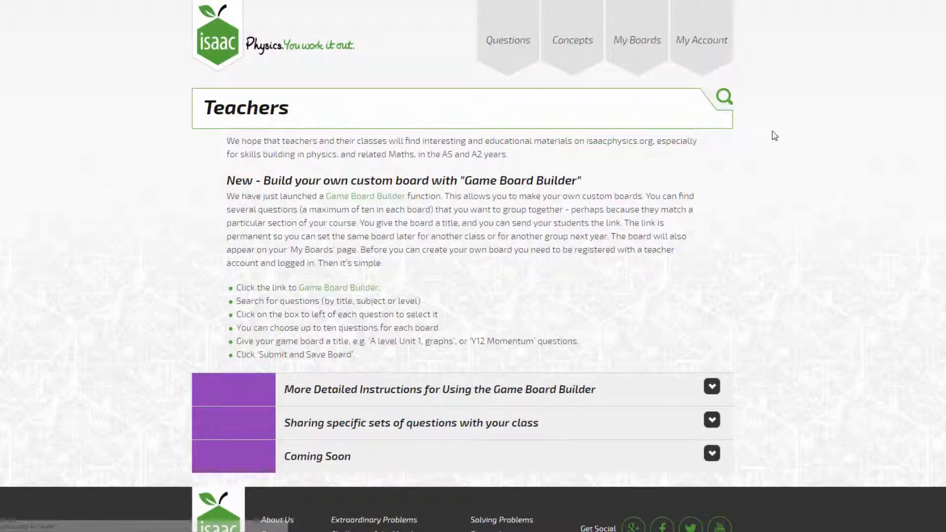
mouse_move(708, 75)
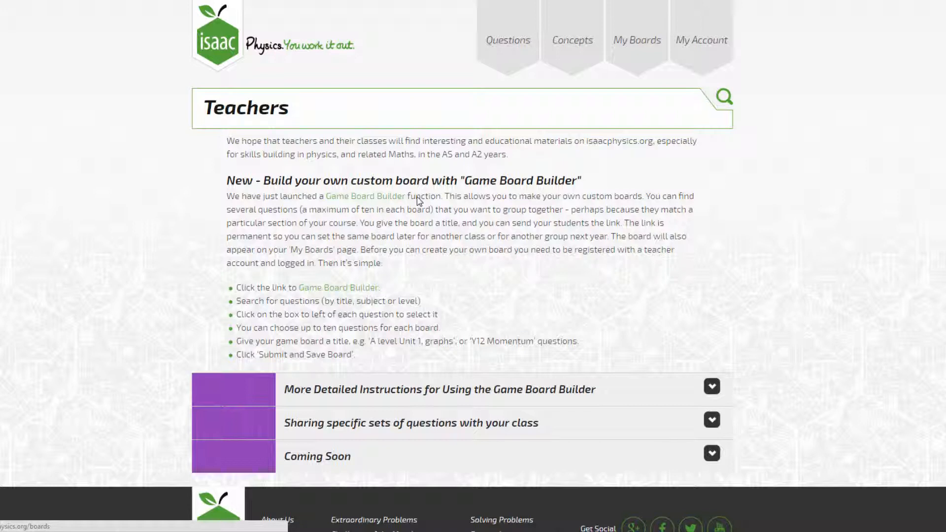
mouse_move(365, 199)
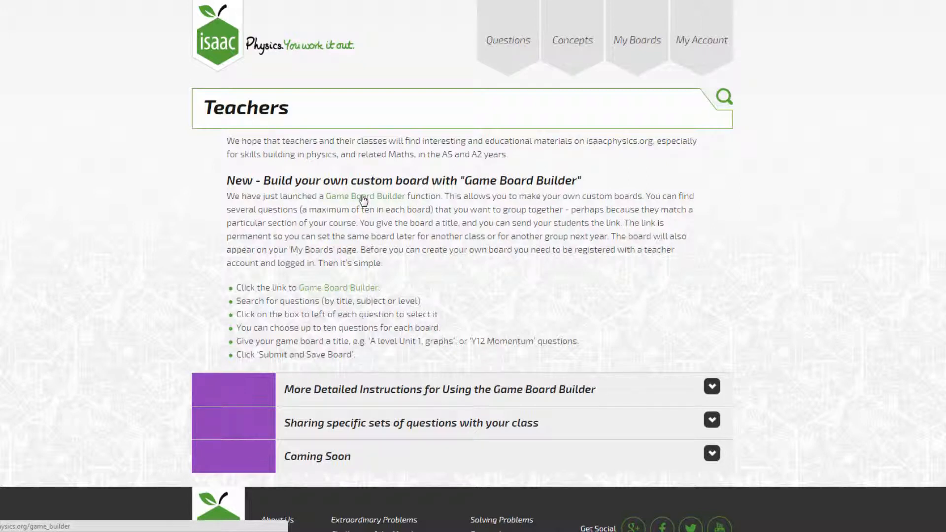
- Open the Game Board Builder, search titles for 'man vs horse' and select Man vs. Horse
left_click(364, 196)
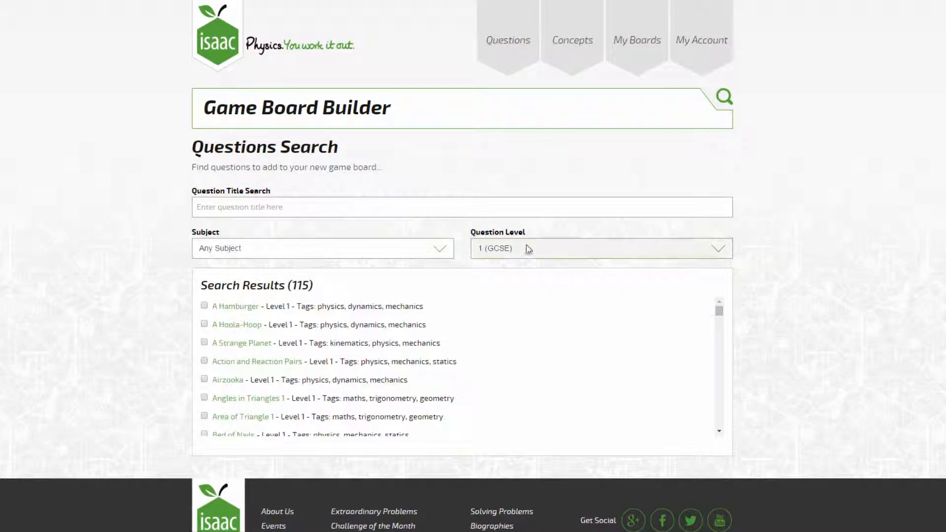
left_click(322, 248)
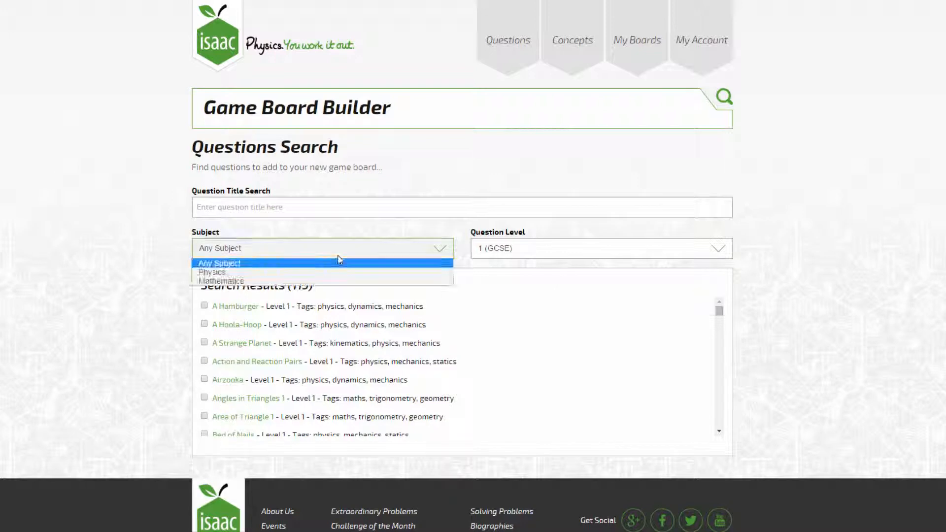
left_click(601, 248)
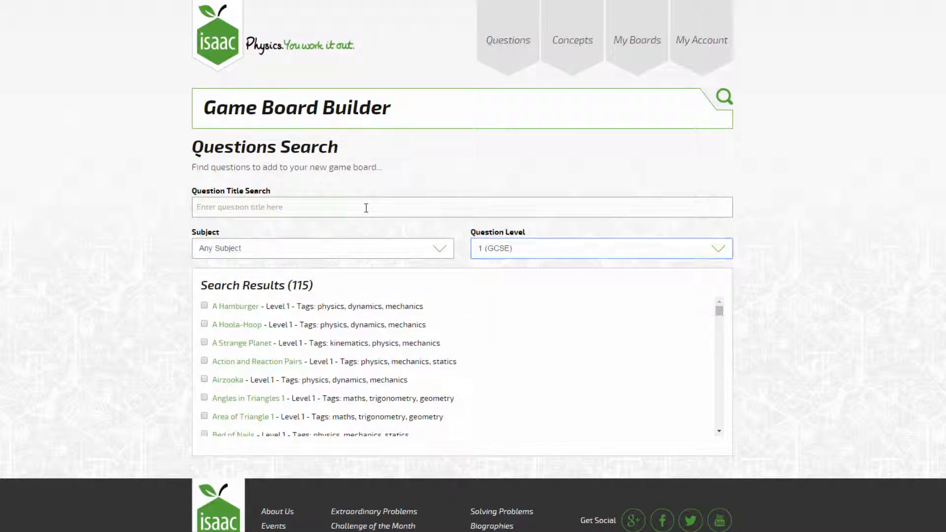
type("man vs horse")
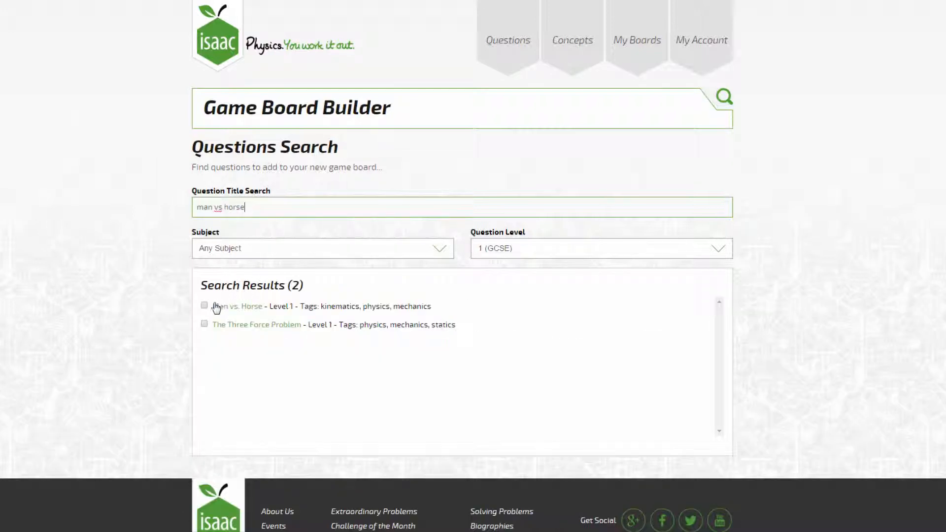
left_click(204, 306)
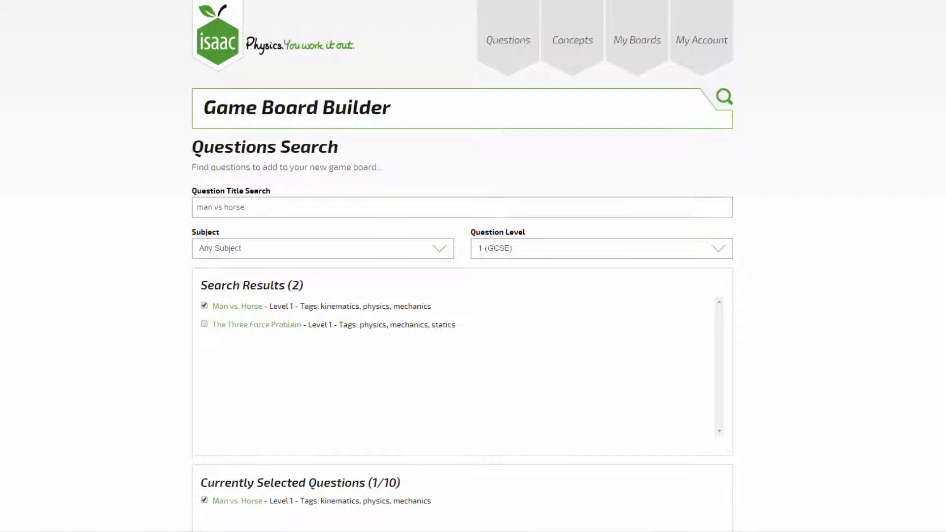
- Browse the question list and search 'statics' to fill the board to 10/10
scroll("down", 3)
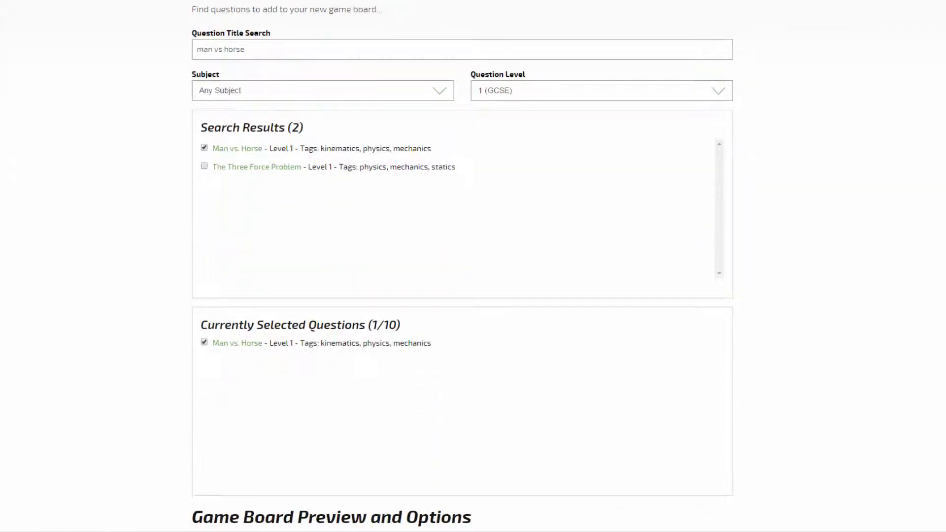
scroll("down", 3)
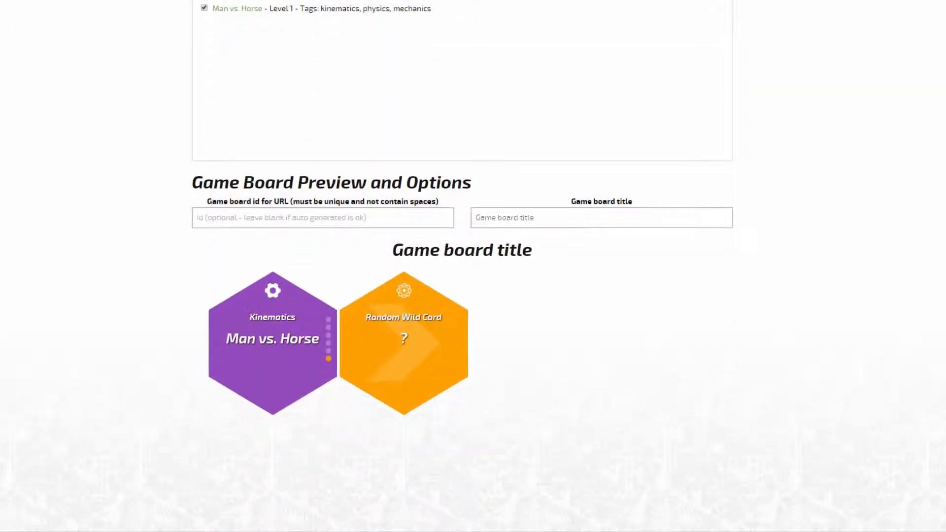
scroll("up", 3)
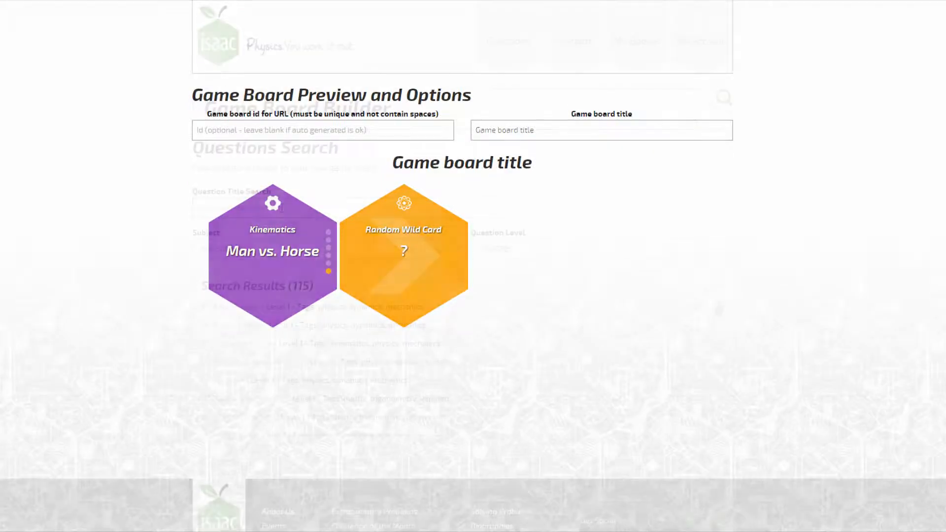
type("statics")
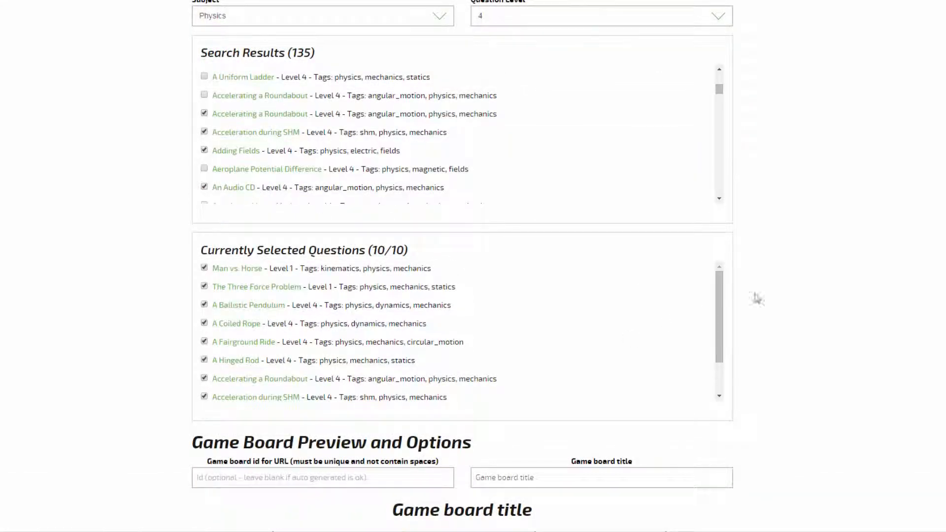
- Dismiss the ten-question limit warning and swap The Three Force Problem for Building a Tennis Court
scroll("down", 3)
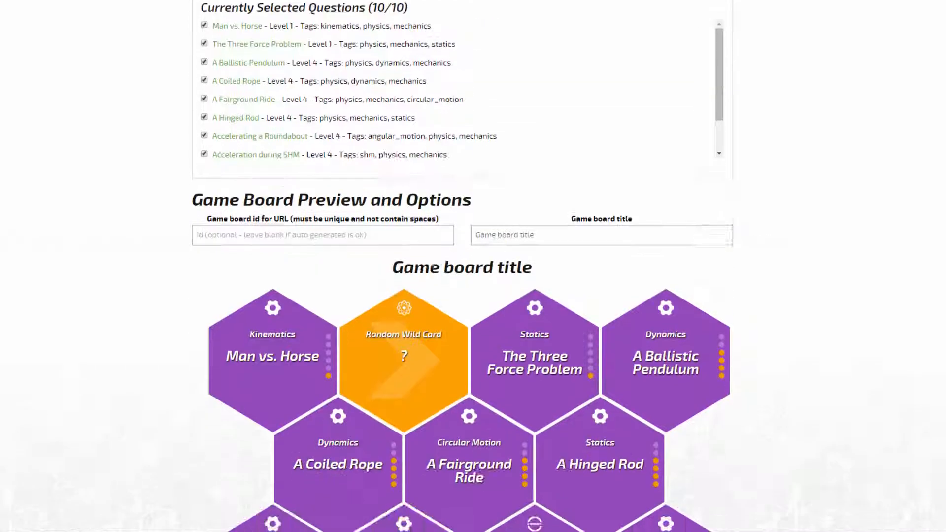
scroll("up", 3)
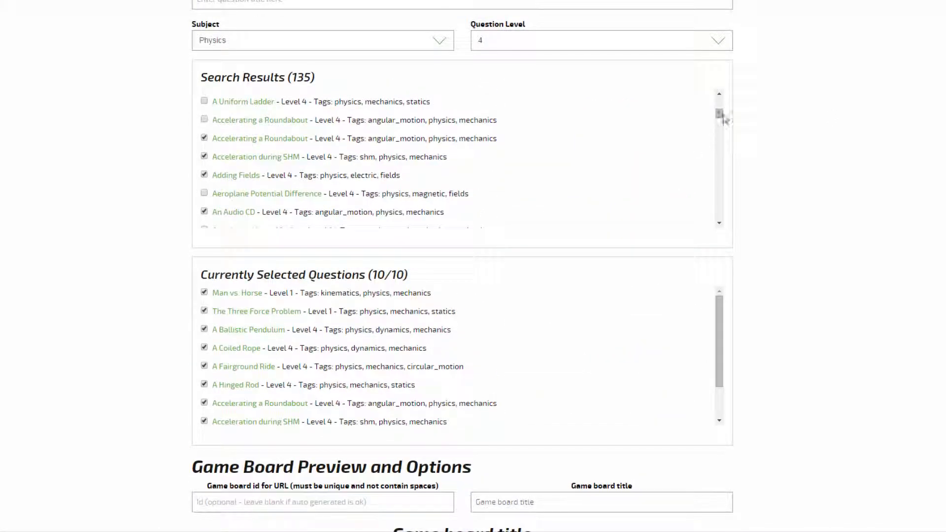
scroll("down", 3)
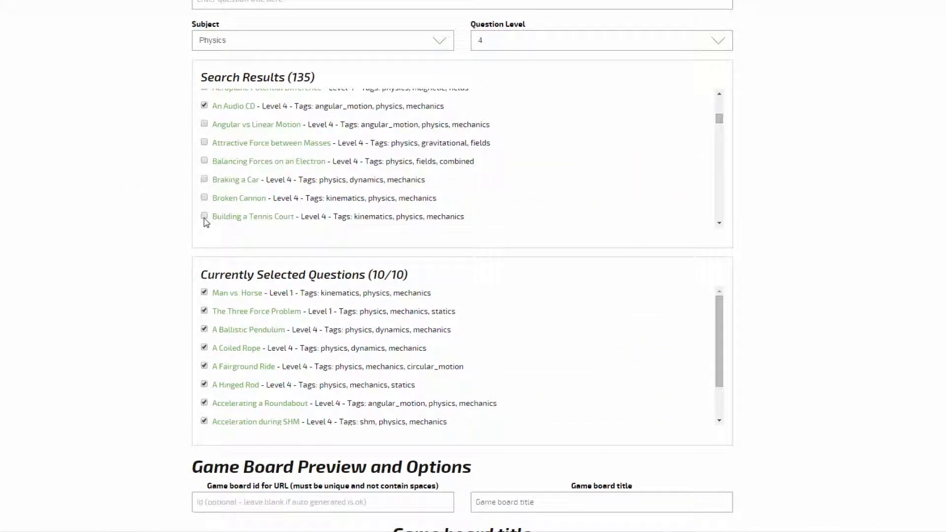
left_click(204, 217)
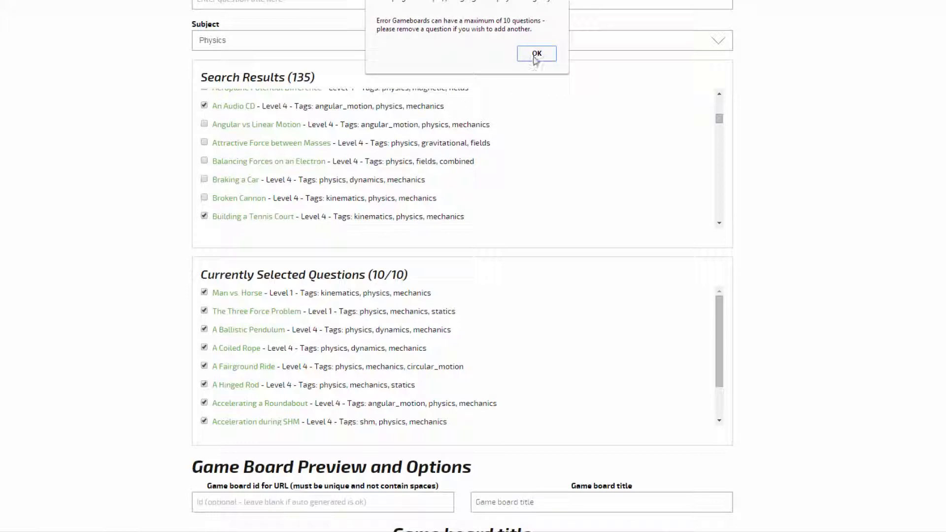
left_click(536, 54)
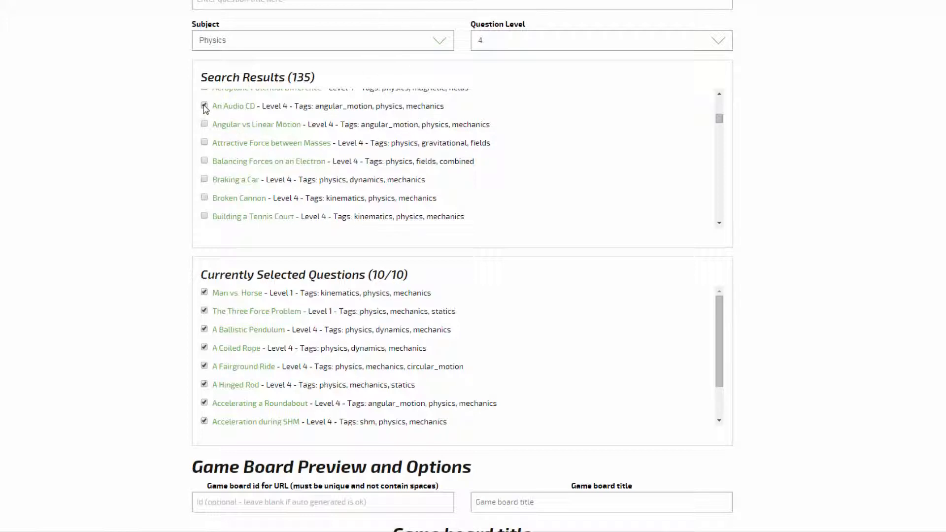
left_click(205, 106)
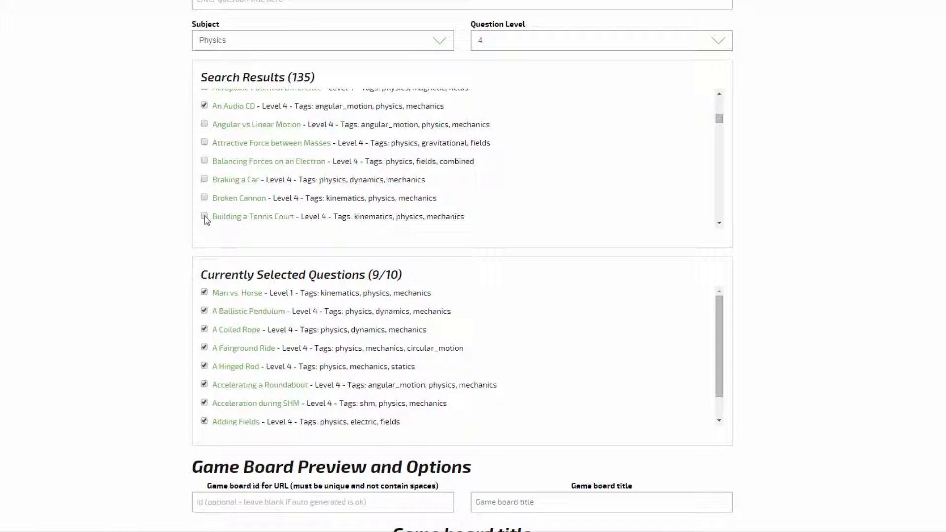
left_click(204, 216)
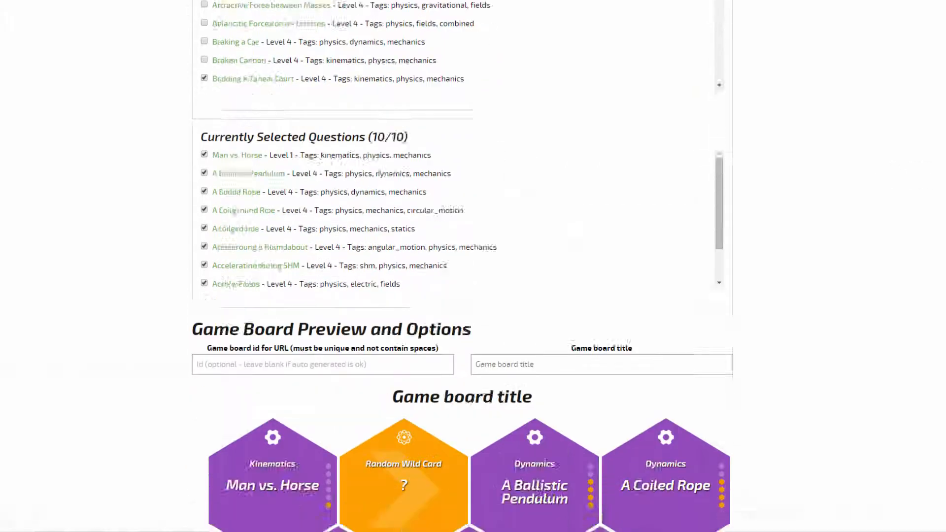
scroll("down", 3)
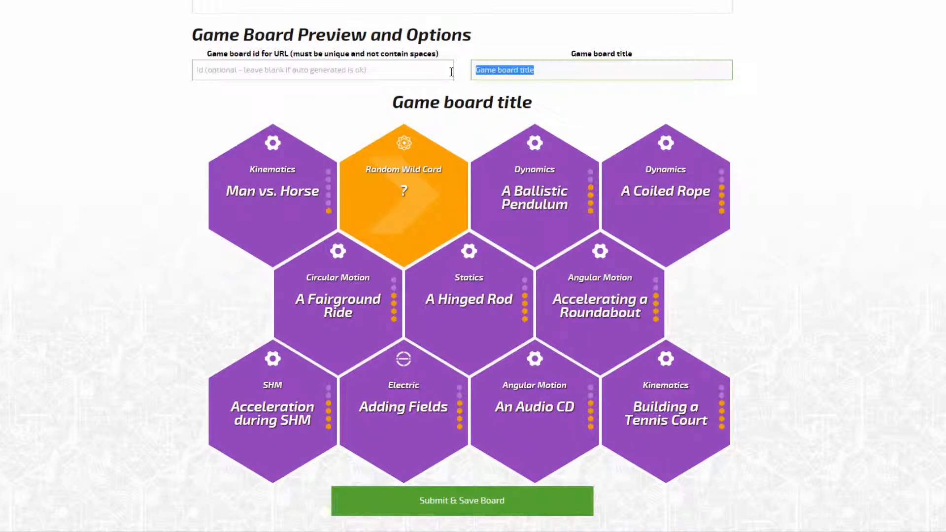
- Enter 'Video board' in the Game board title field
type("Vid")
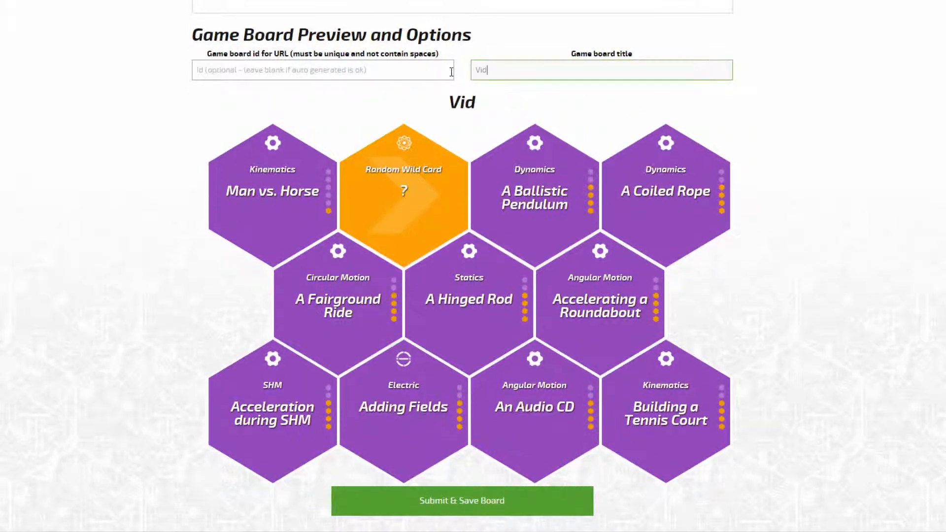
type("eo board")
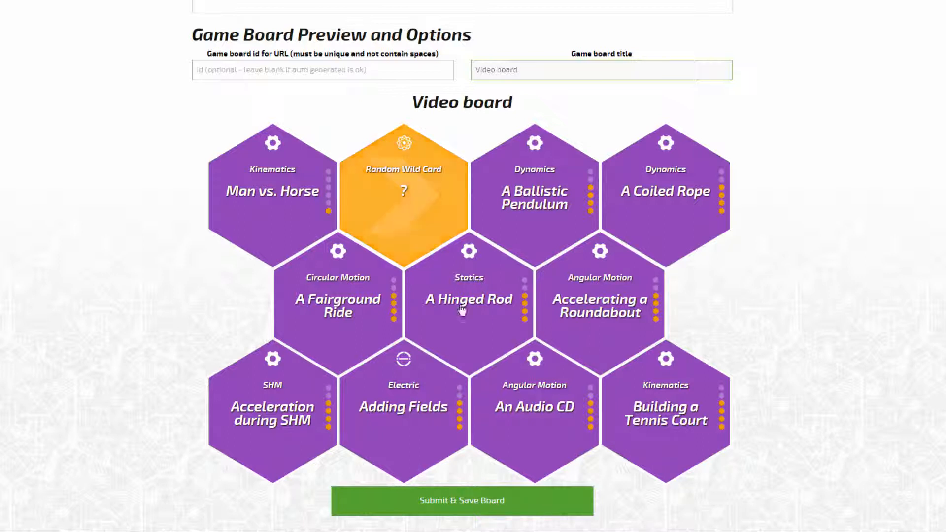
- Submit and save the board, then show Video board's share link on My Boards
left_click(462, 501)
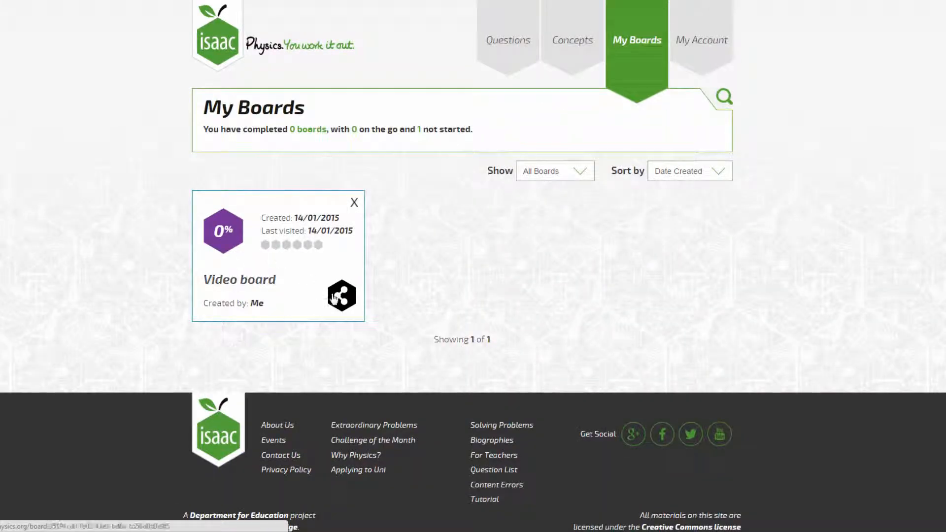
left_click(341, 296)
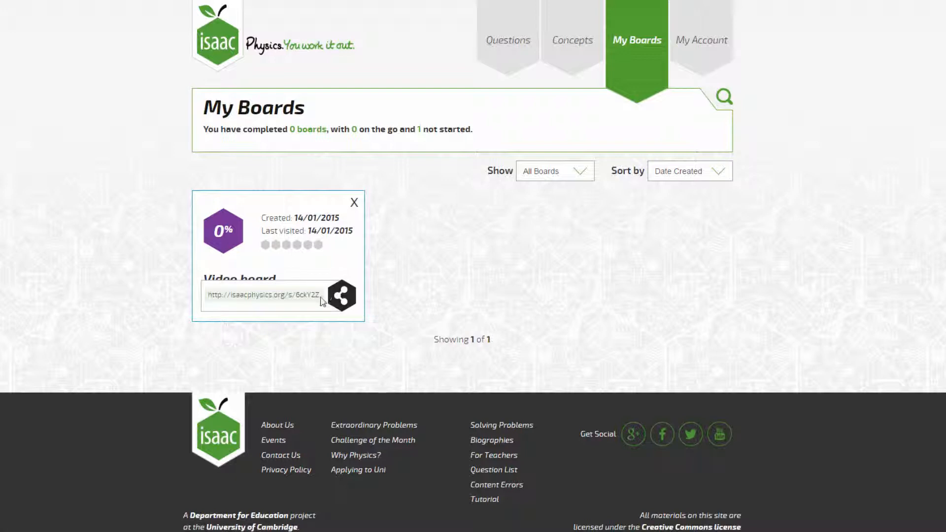
mouse_move(272, 301)
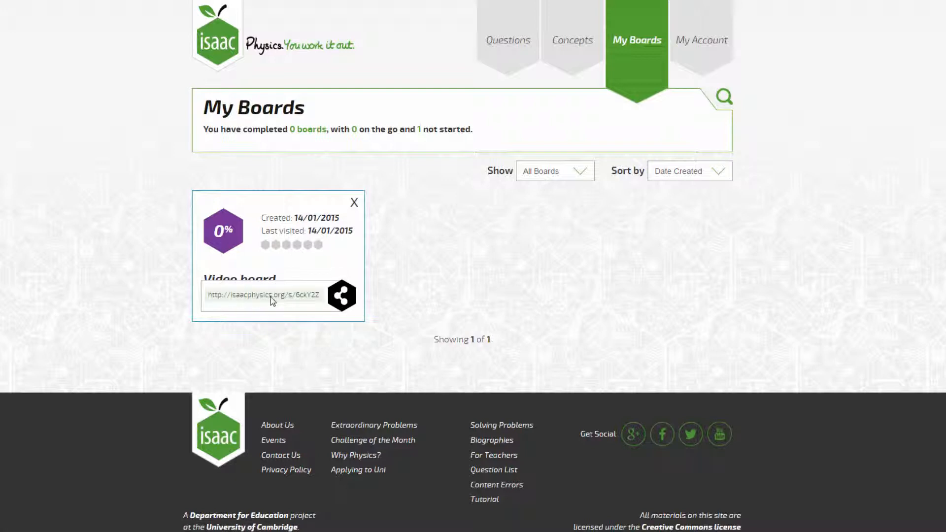